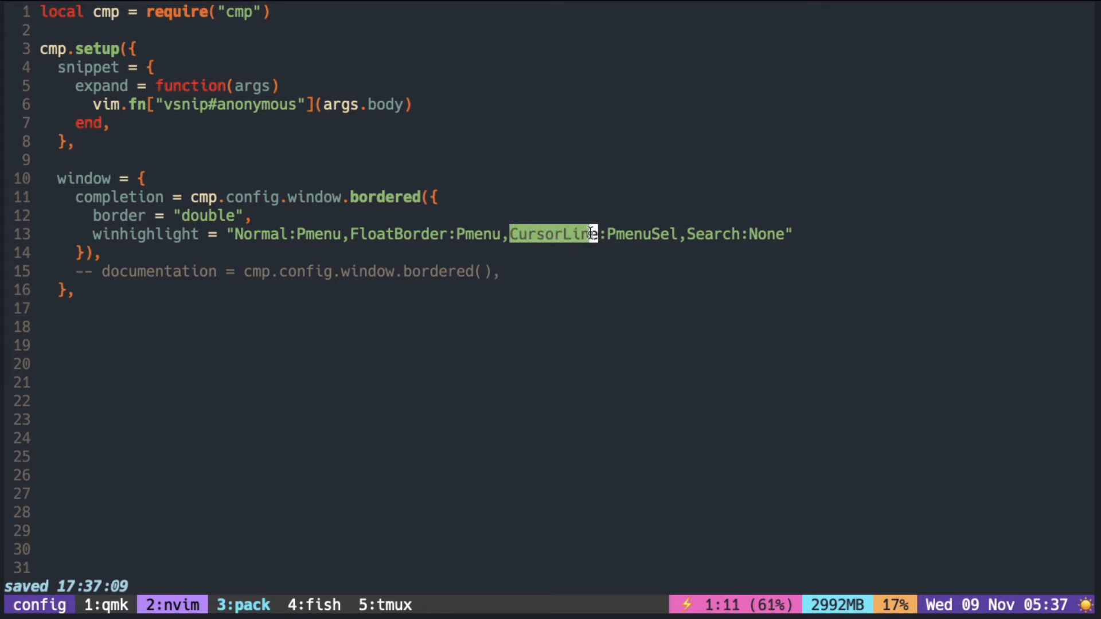
type(":hi")
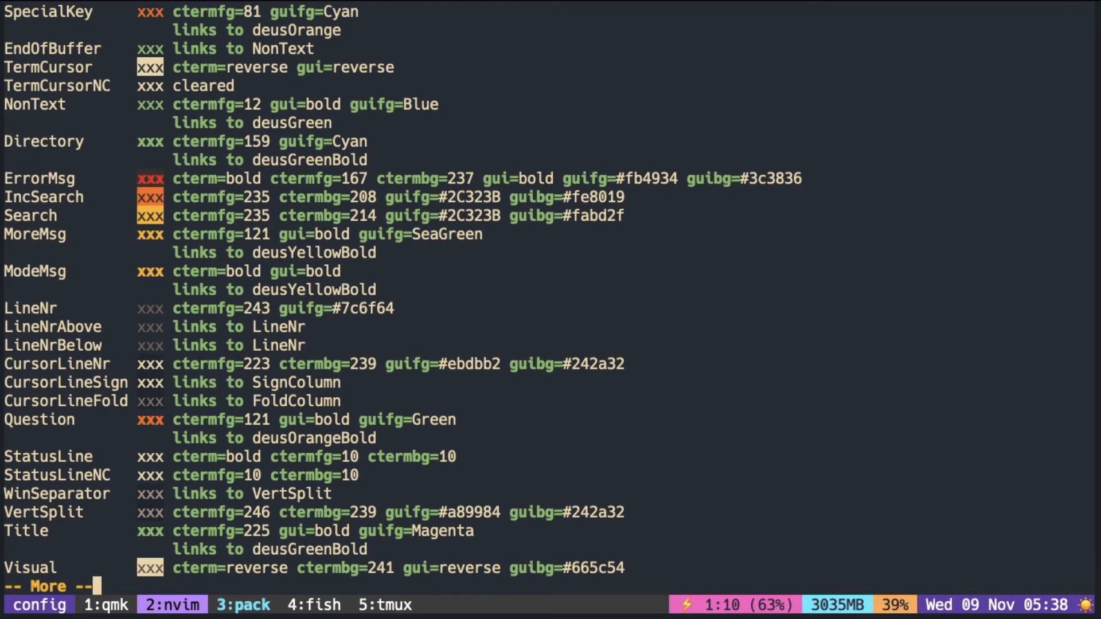
scroll("down", 3)
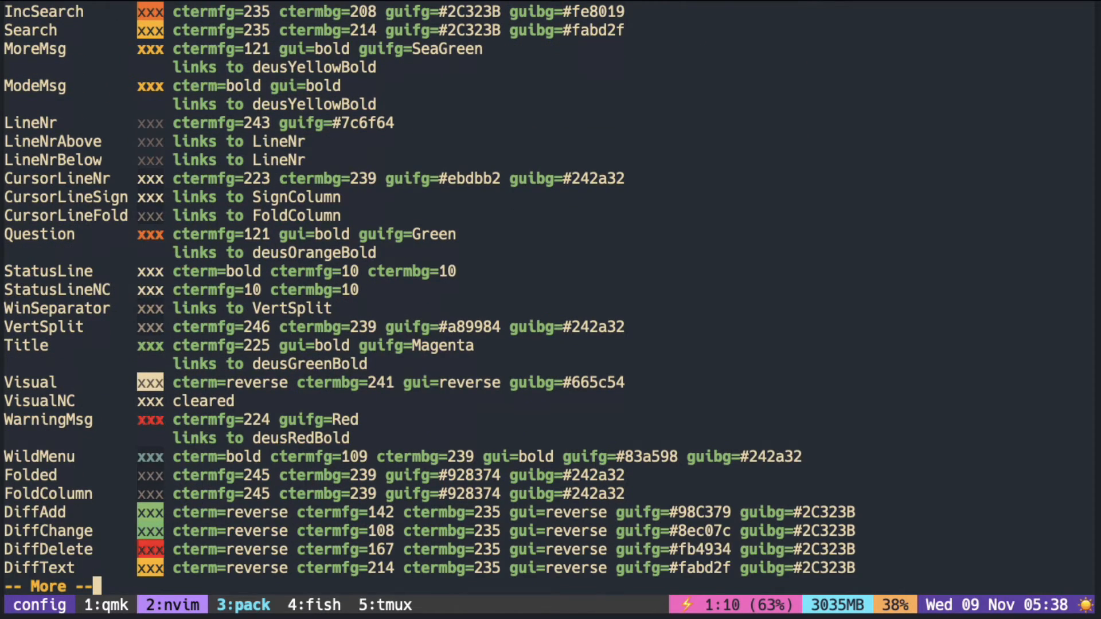
scroll("down", 3)
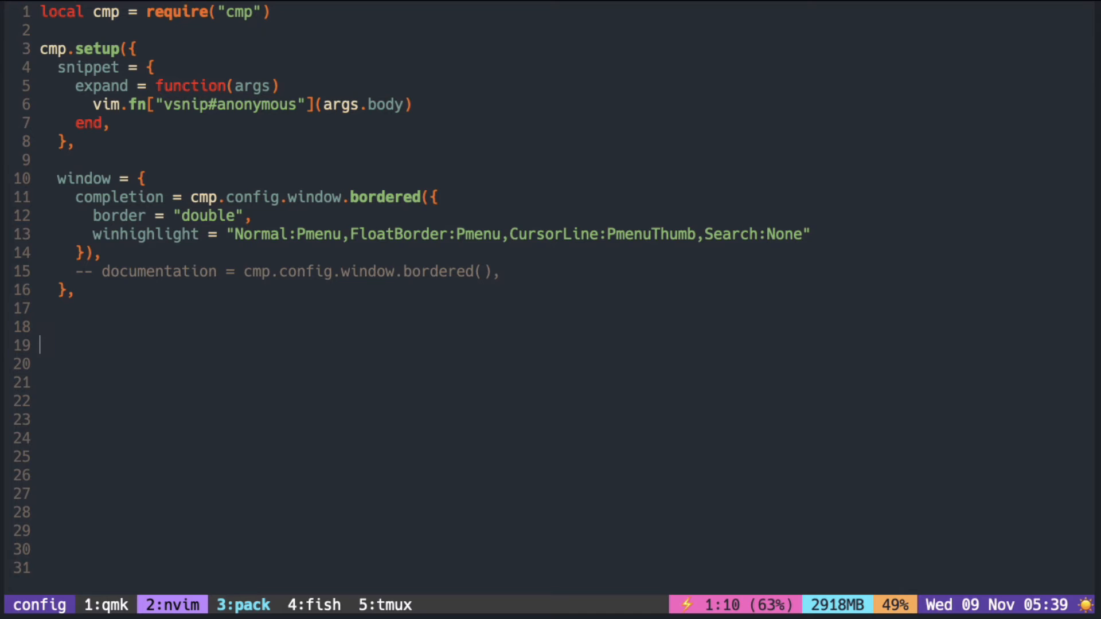
type("cmdline")
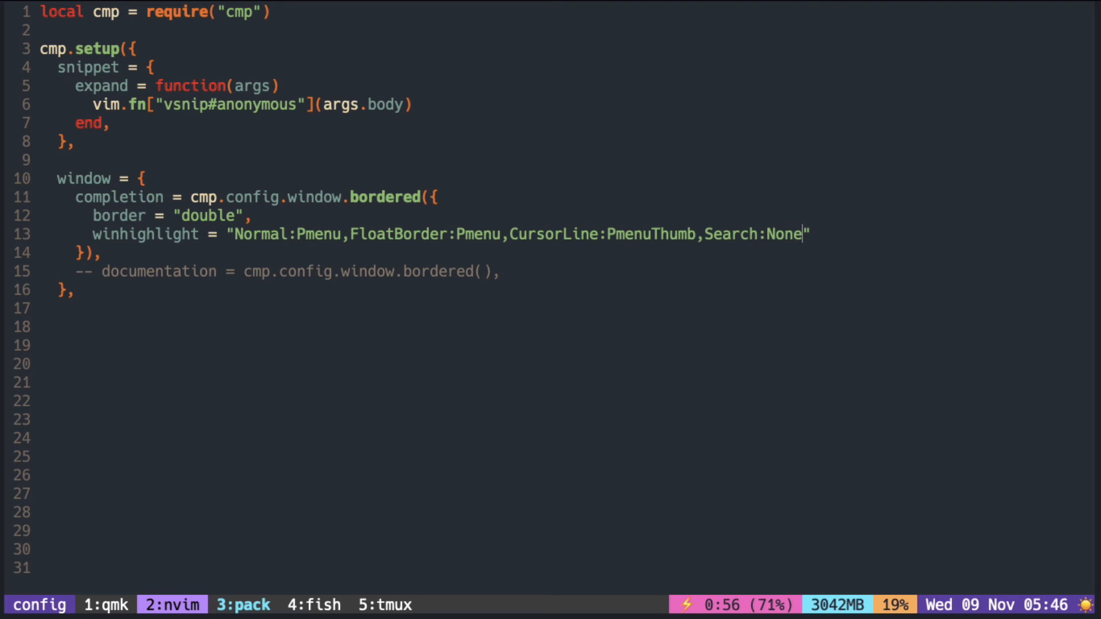
type("Error")
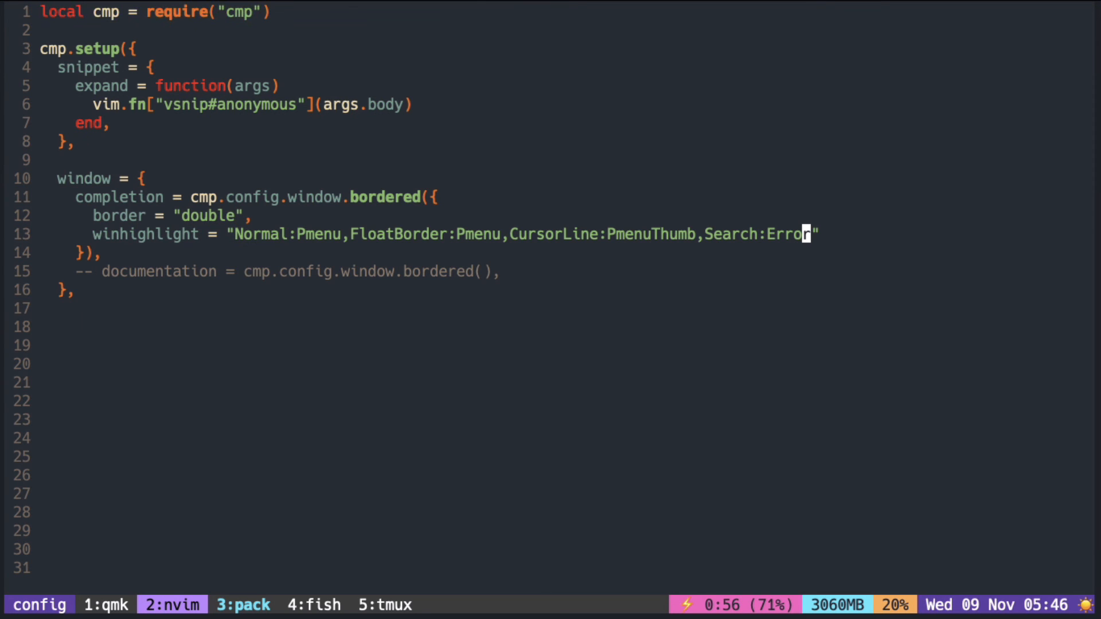
mouse_move(667, 240)
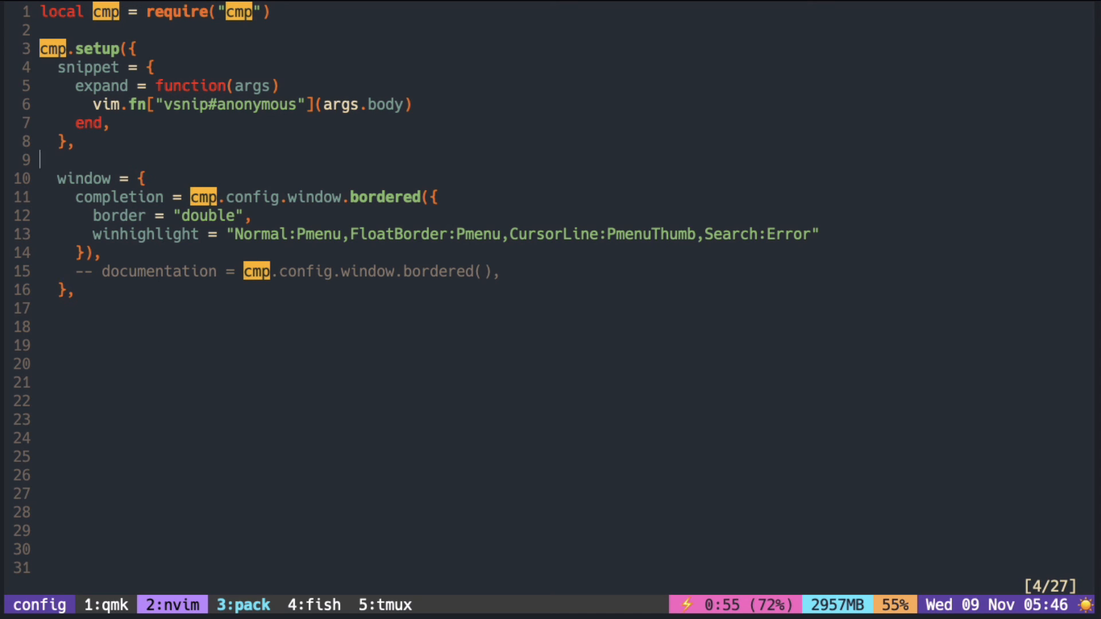
type("cmp")
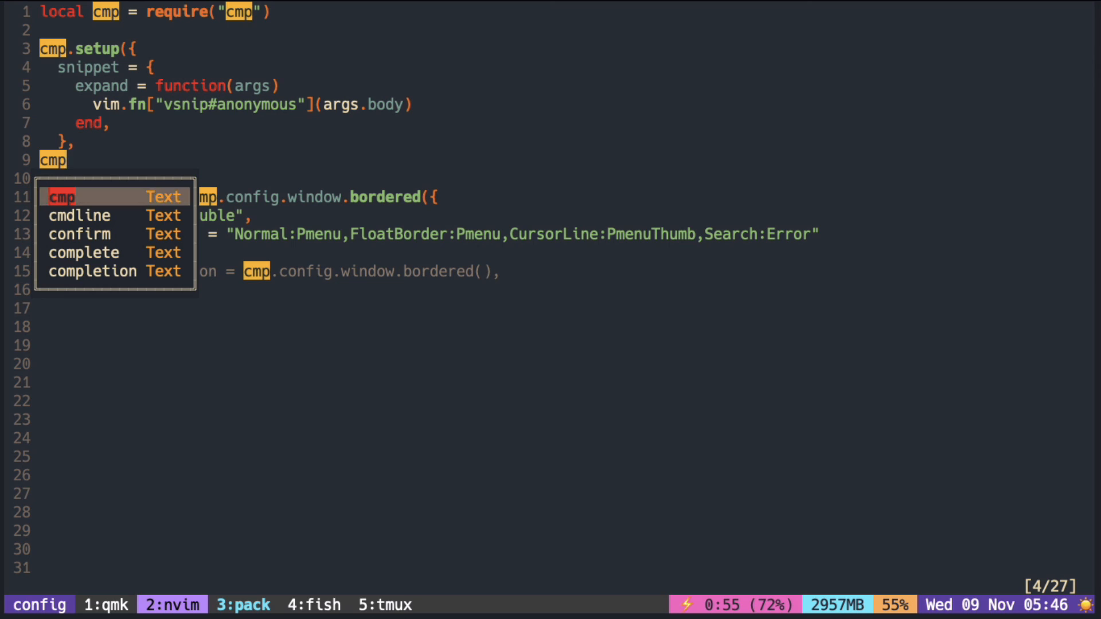